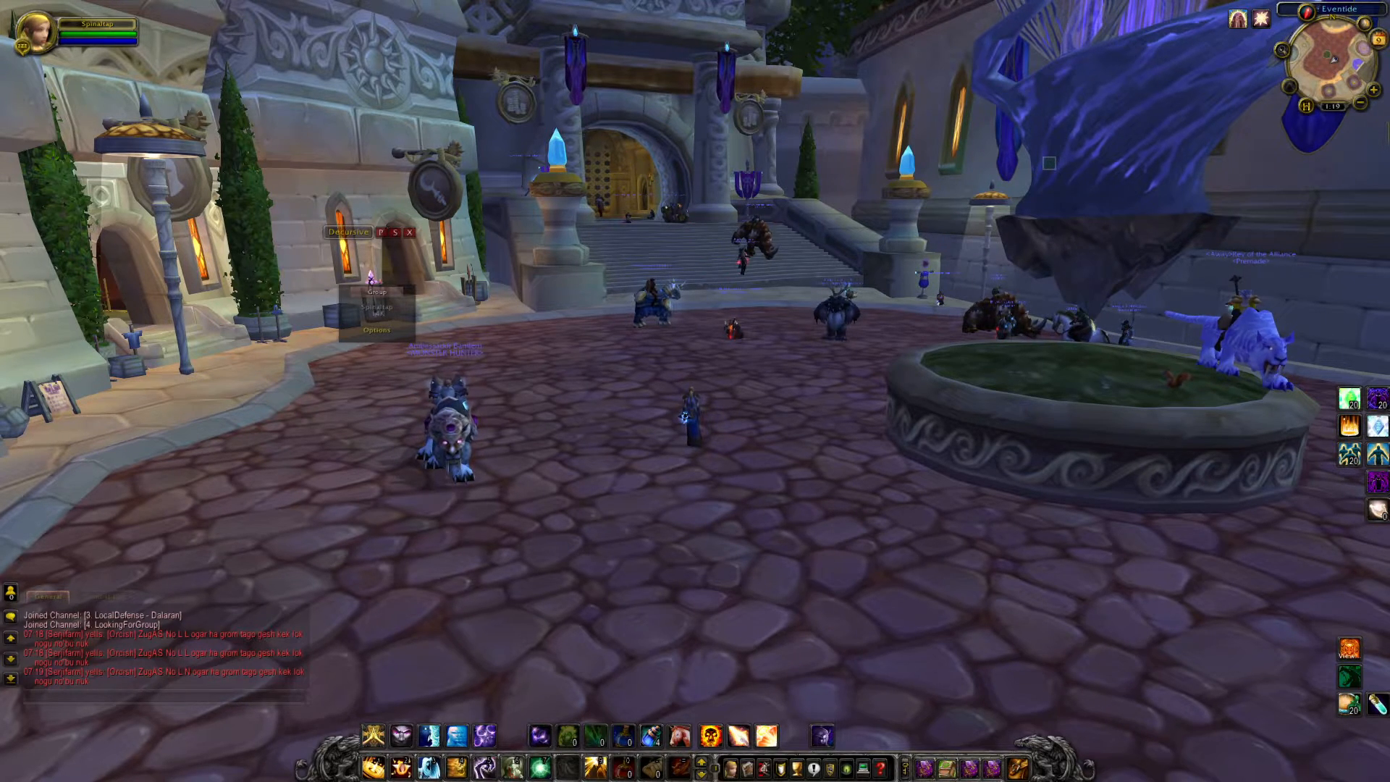
Step: Show the Video > Resolution panel with the Windowed Mode option from the System menu
left_click(376, 330)
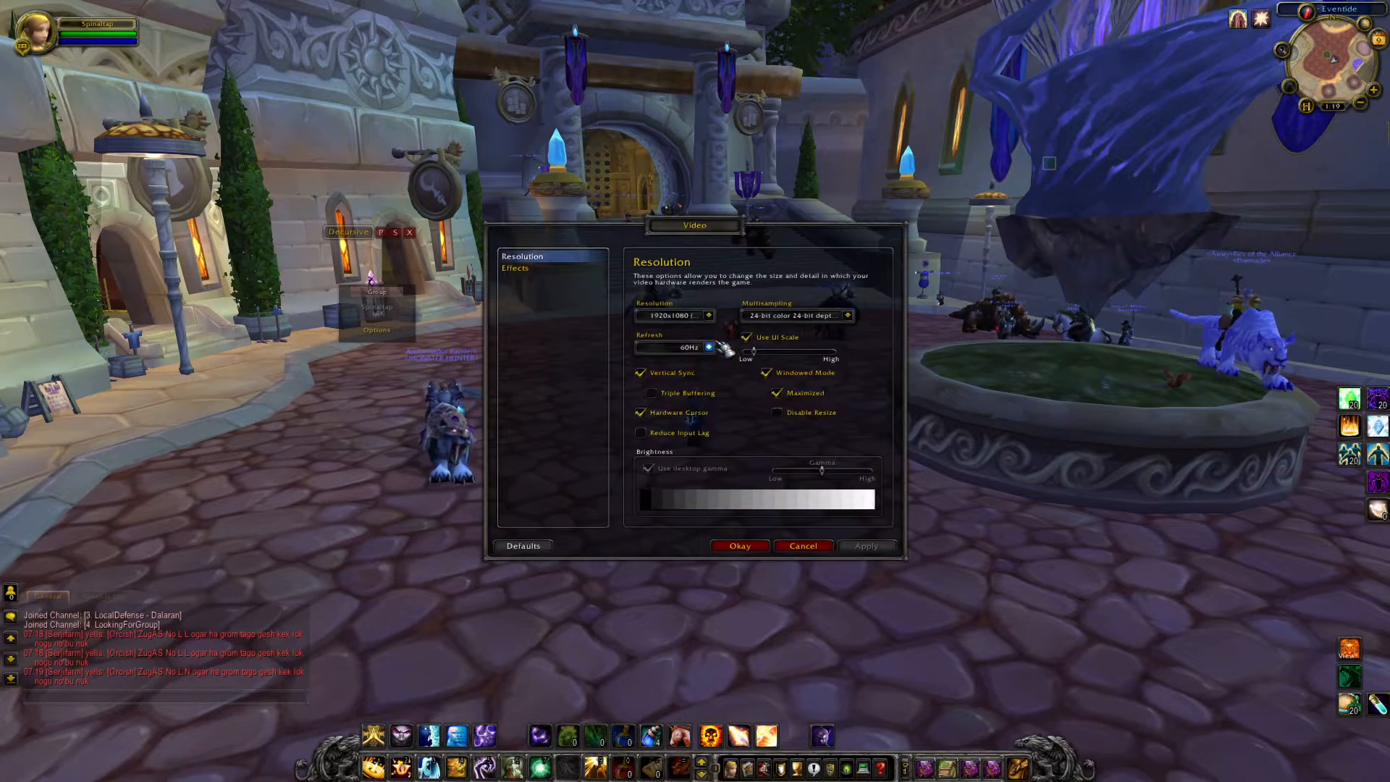
left_click(768, 372)
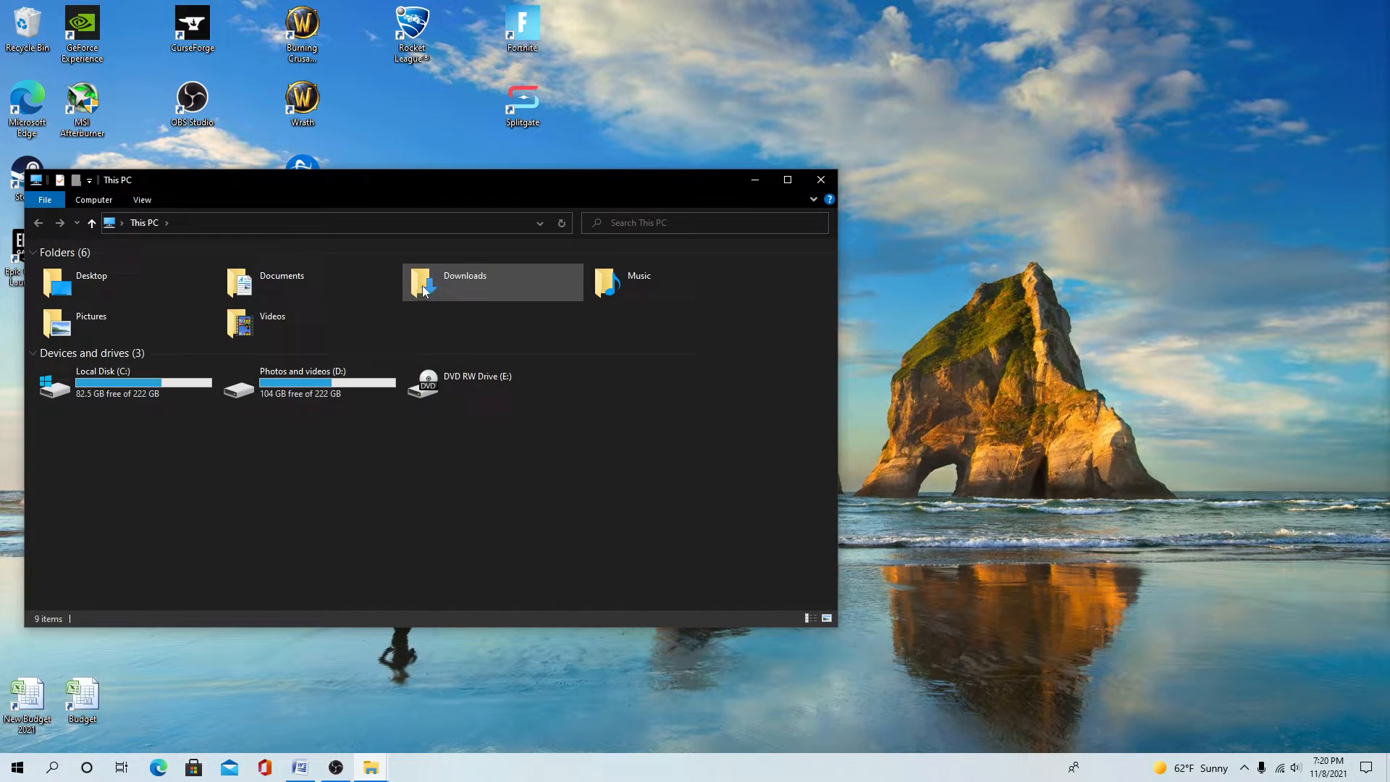
Step: Browse Downloads > World of Warcraft 3.3.5a > WTF and open Config.wtf in Notepad
double_click(425, 282)
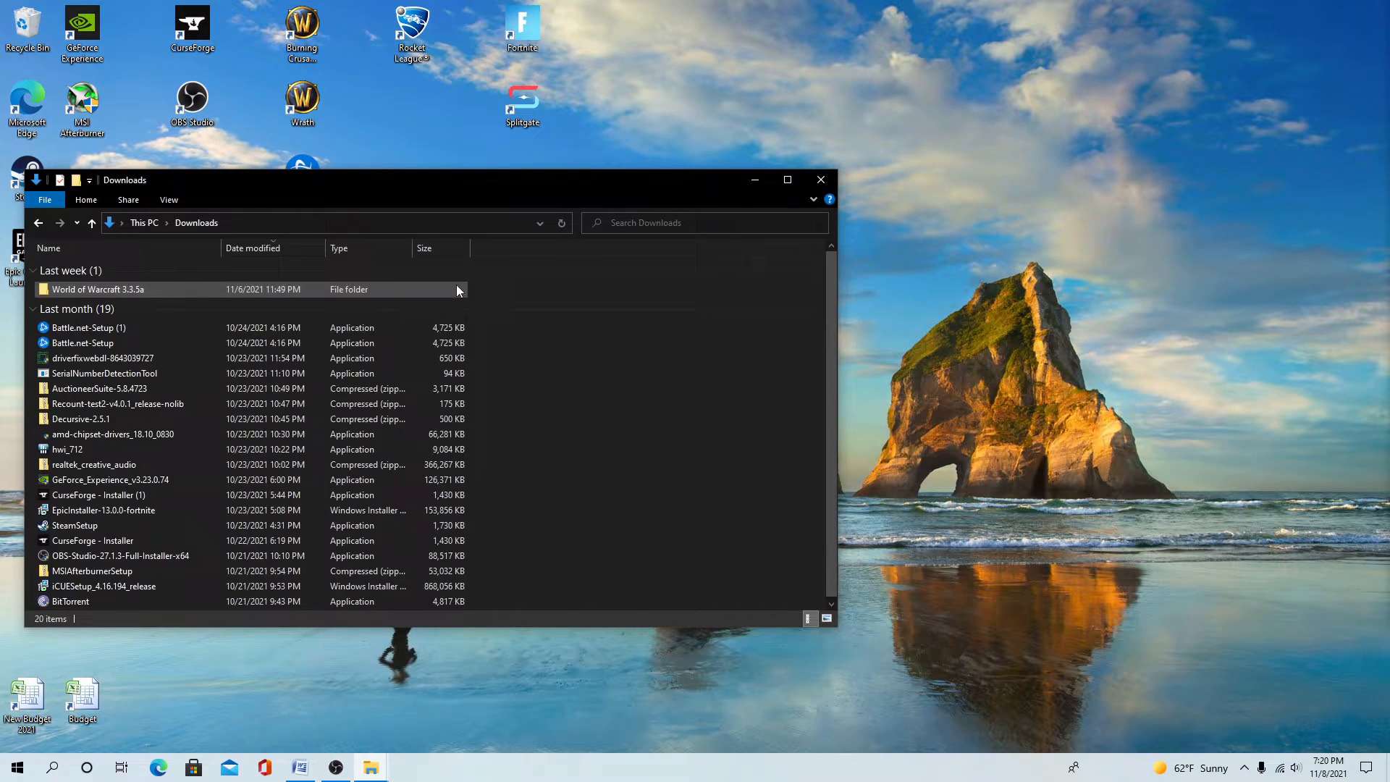
mouse_move(89, 294)
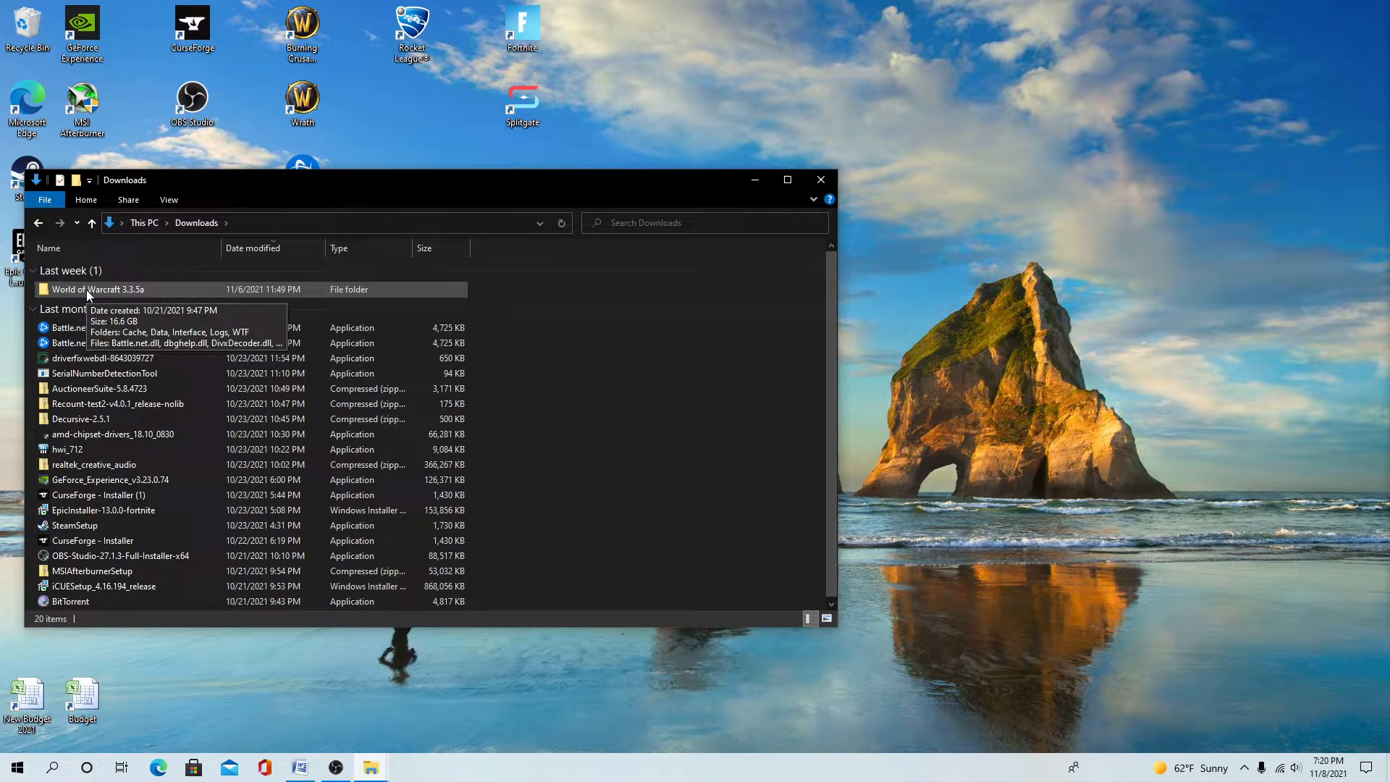
double_click(96, 288)
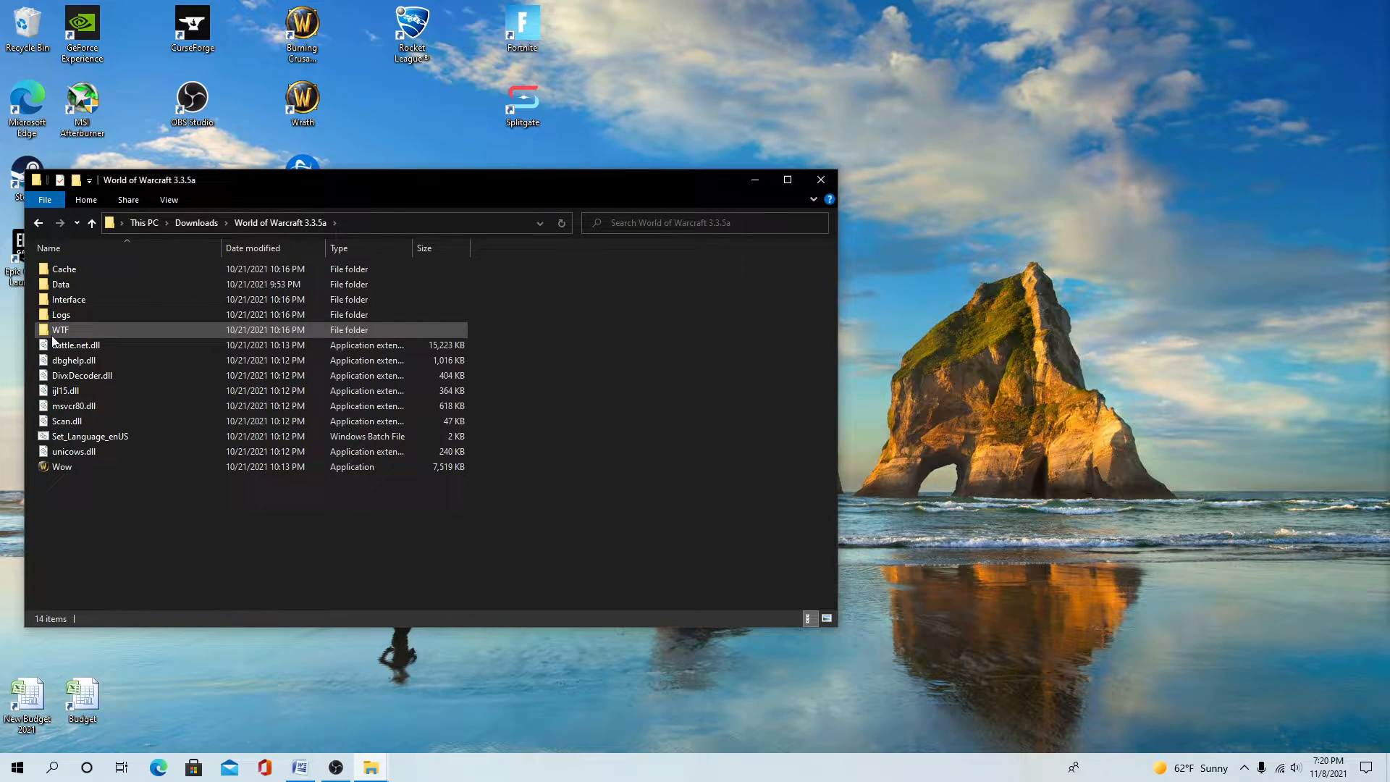
left_click(60, 330)
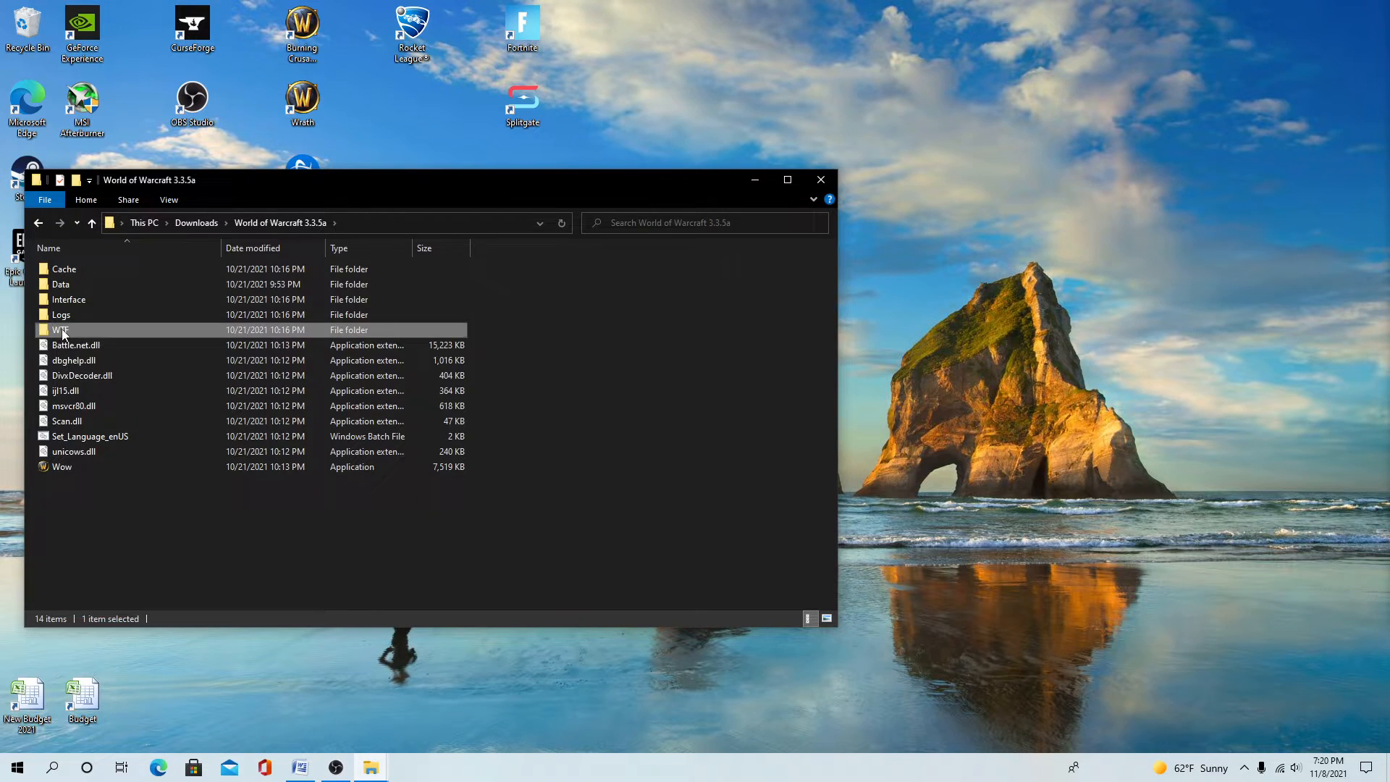
double_click(61, 330)
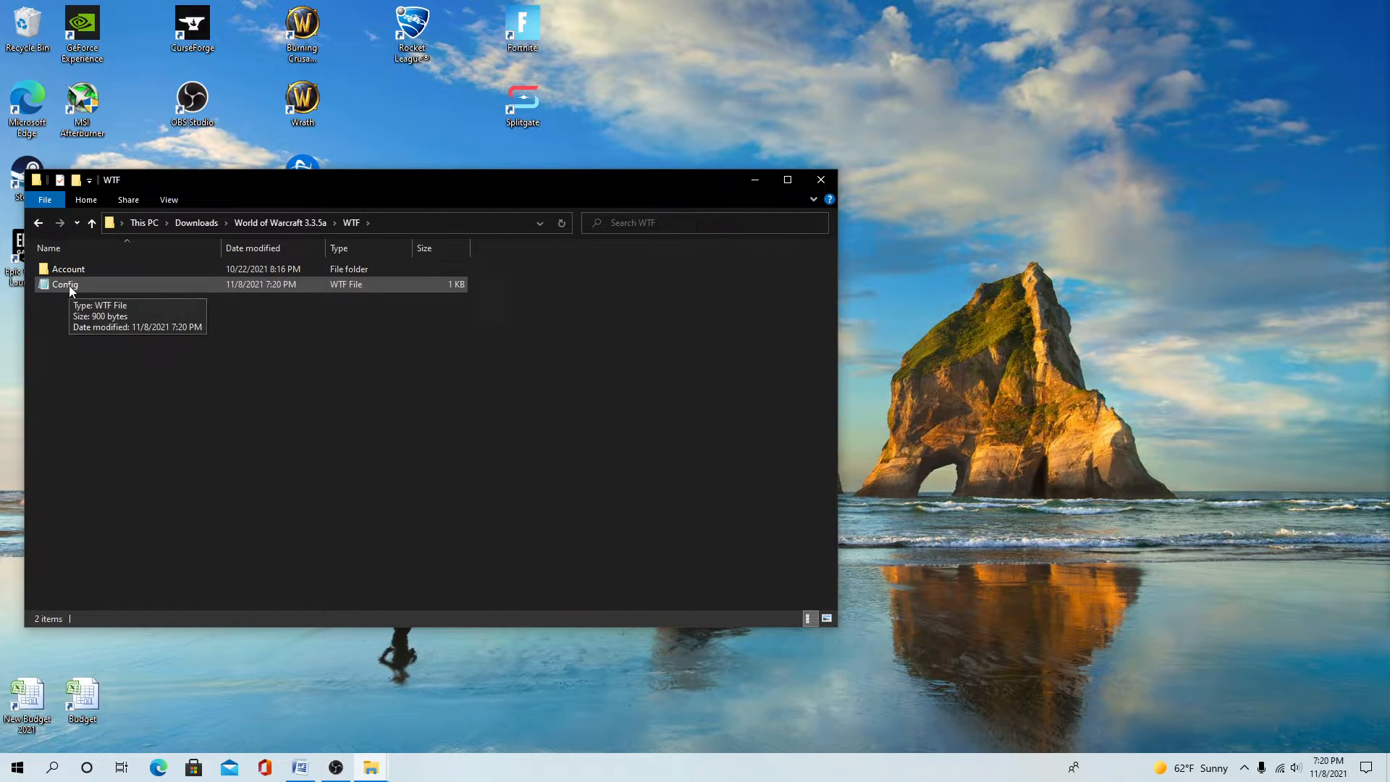
double_click(64, 284)
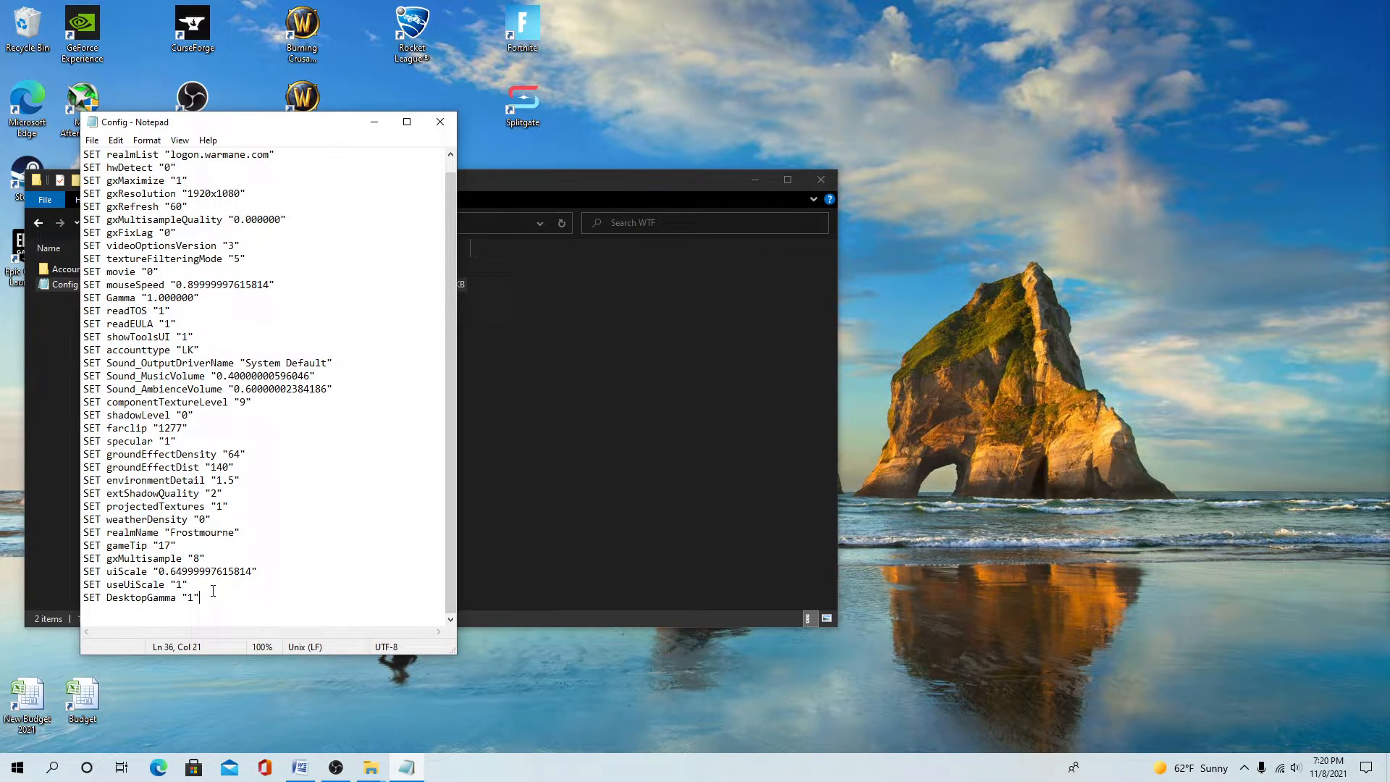
Step: Append a new last line SET gxWindow "1" below the DesktopGamma setting
key("Enter")
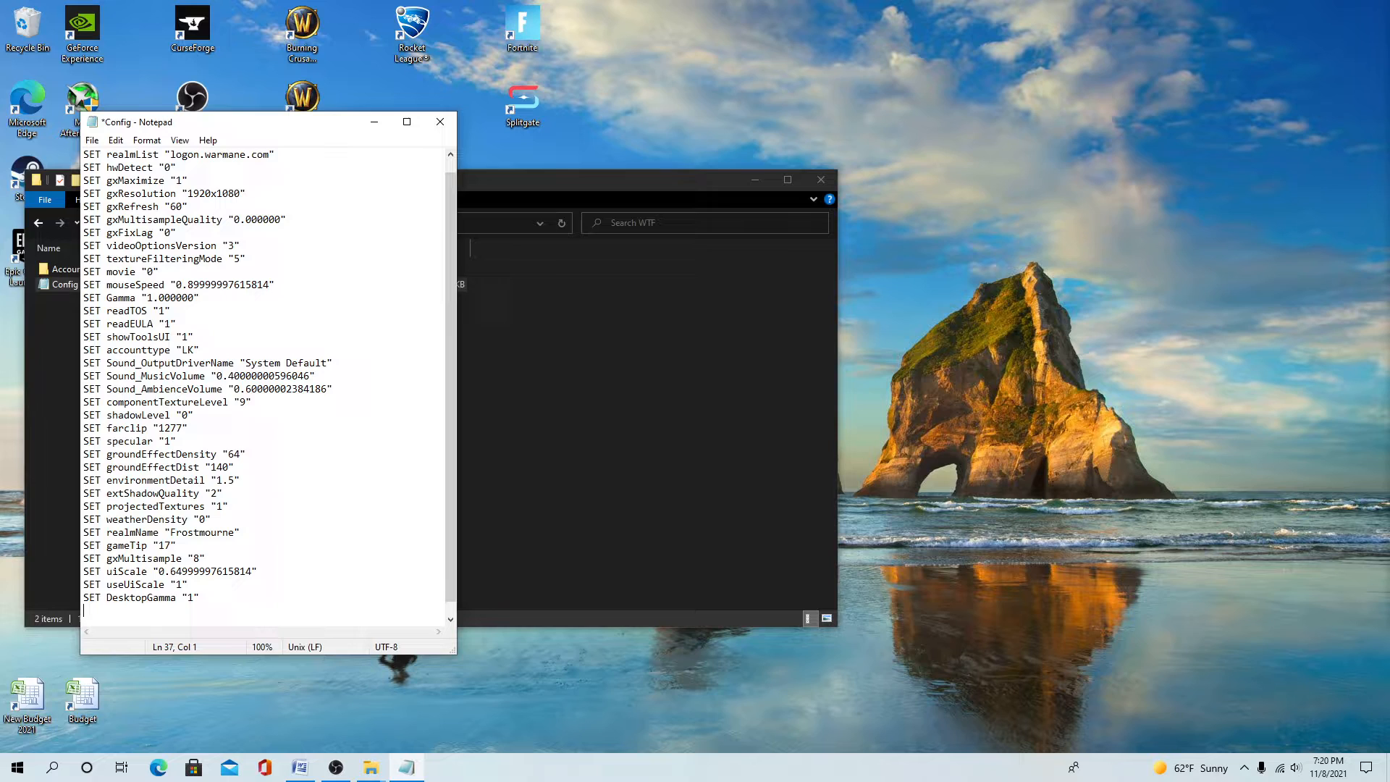
type("SET")
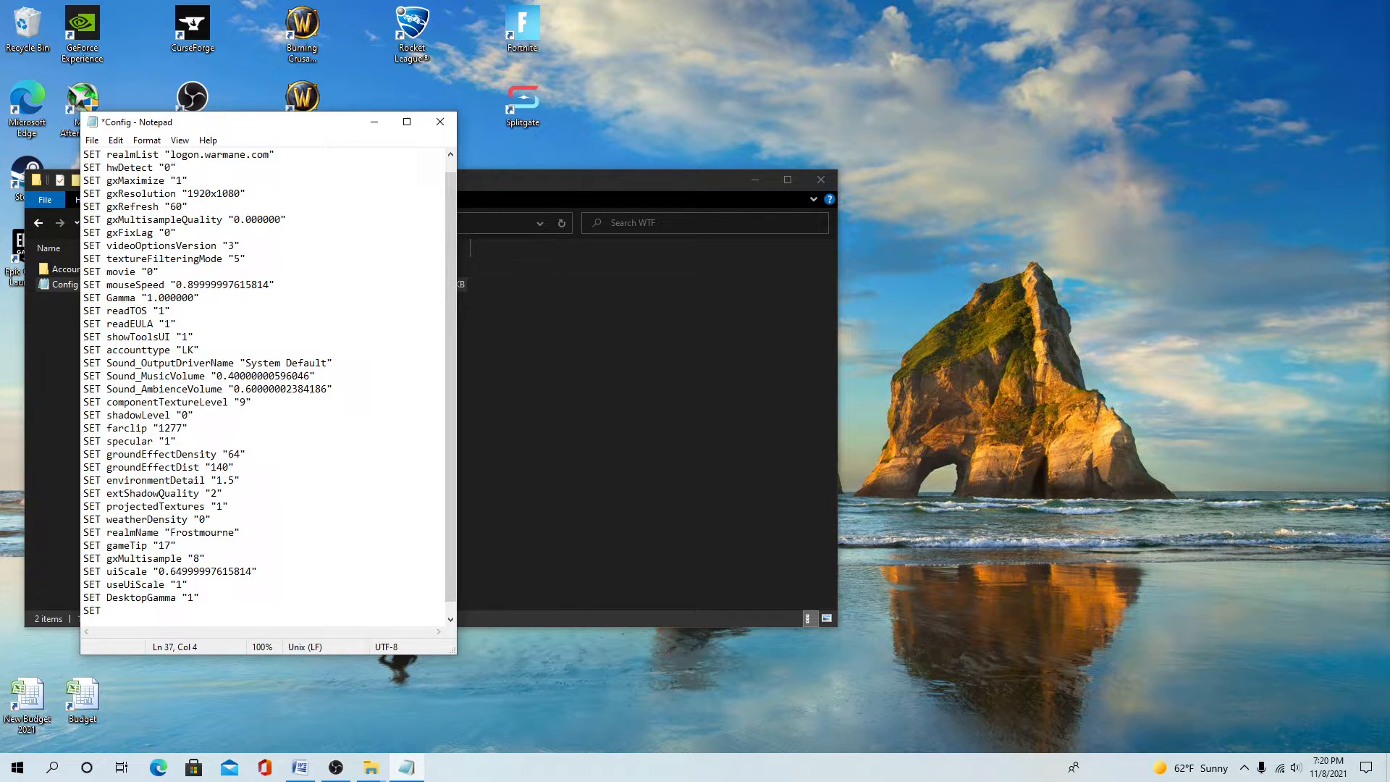
type("\" \"")
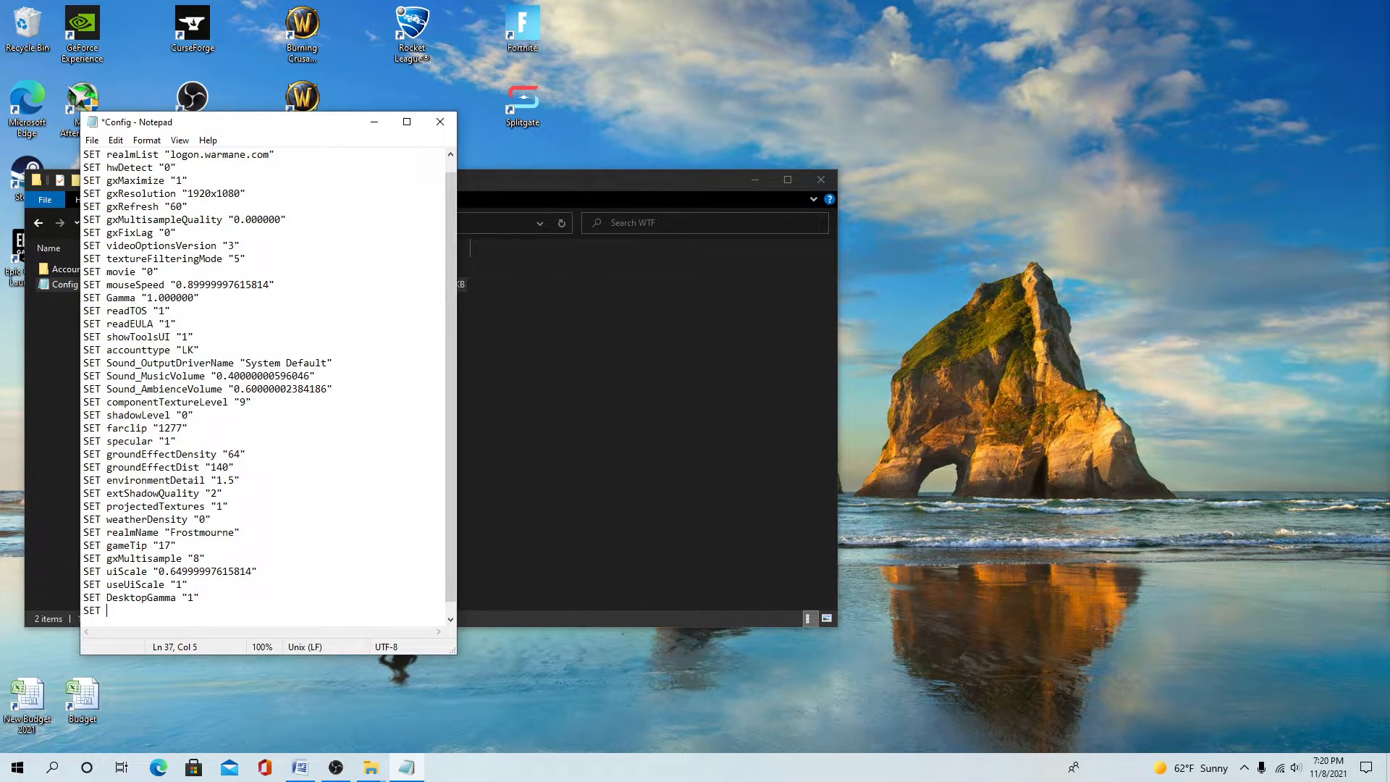
type("gx")
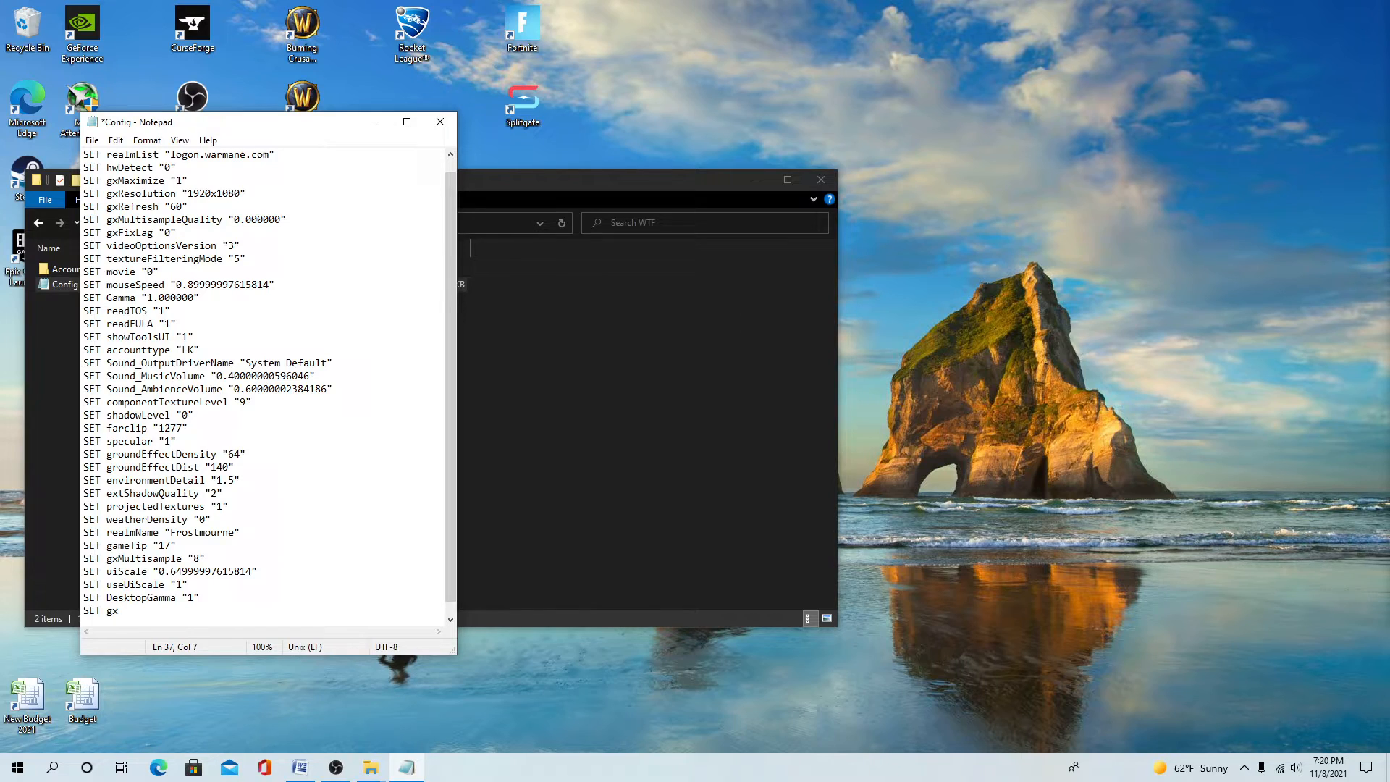
type("W")
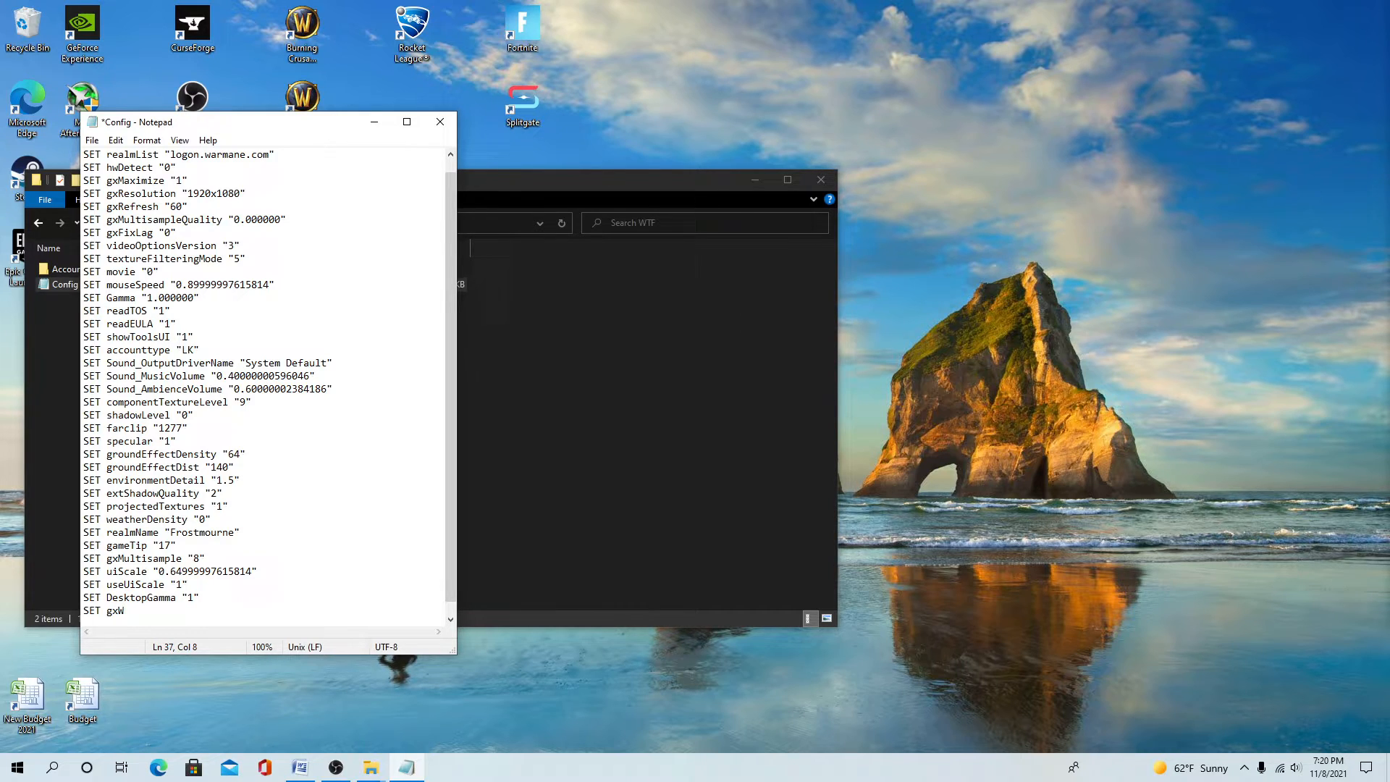
type("indowed")
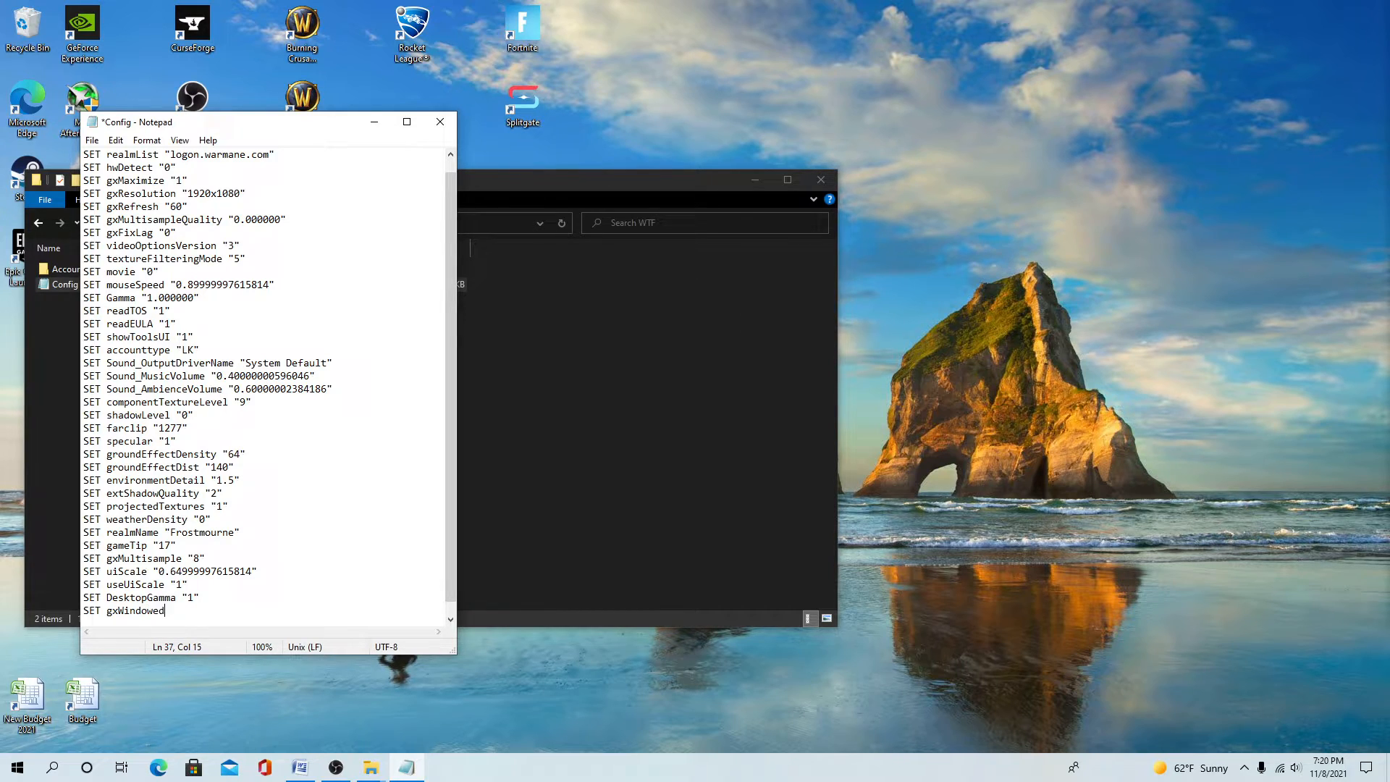
key("Backspace")
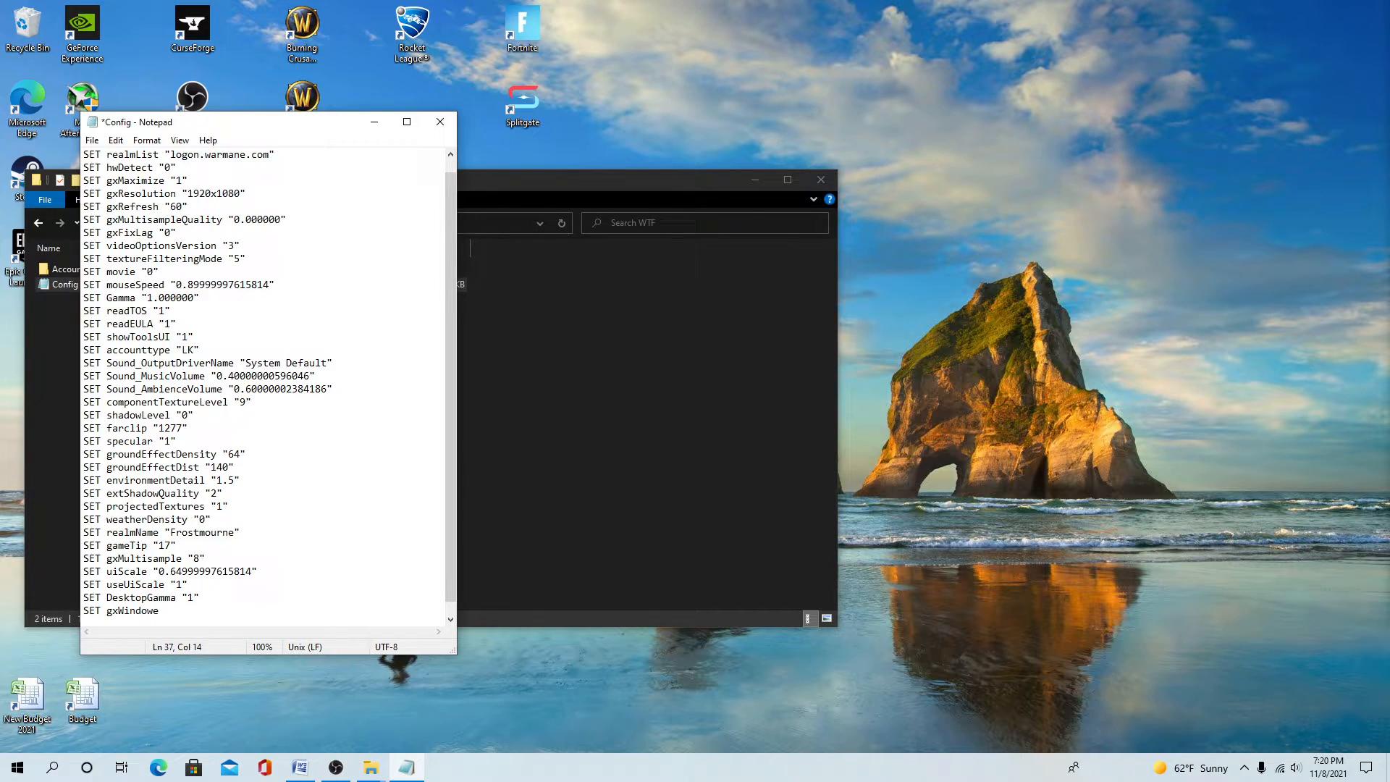
type("\"")
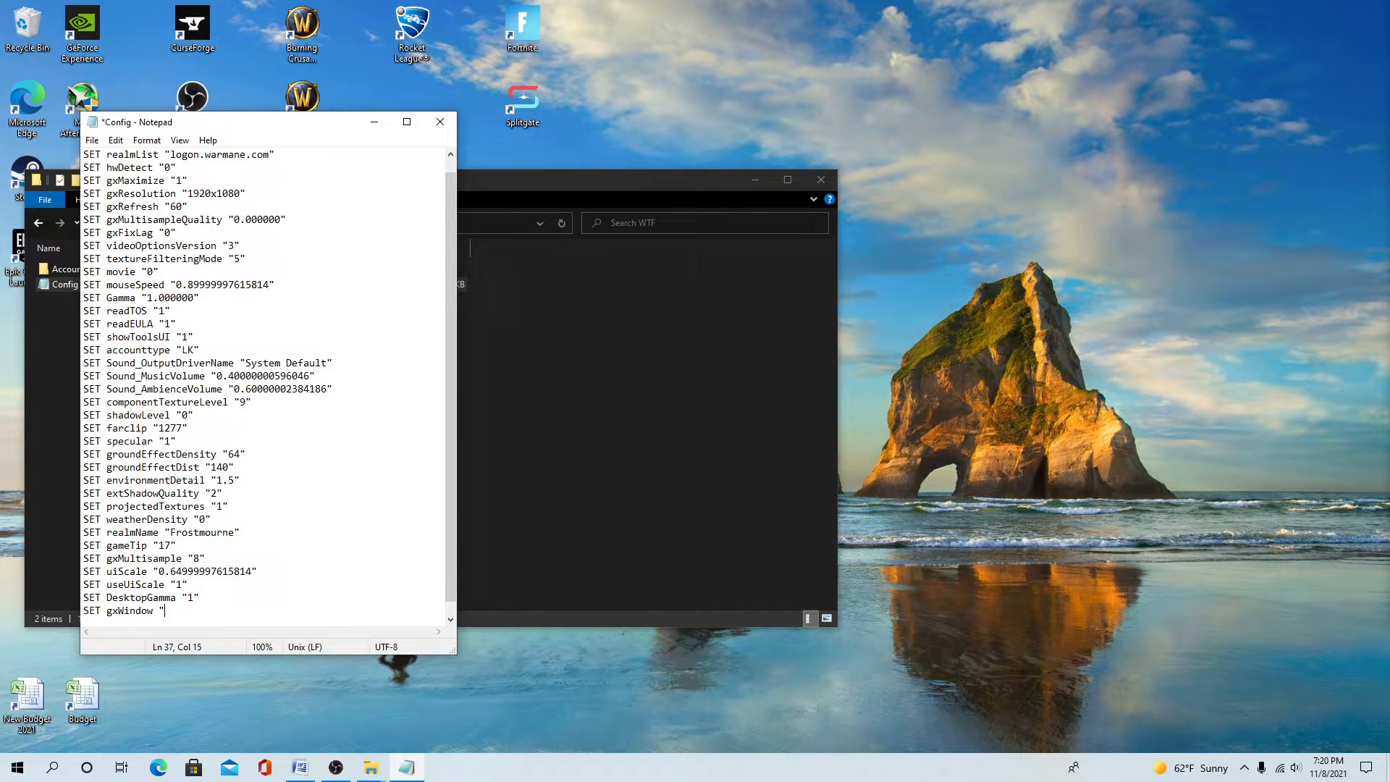
type("1\"")
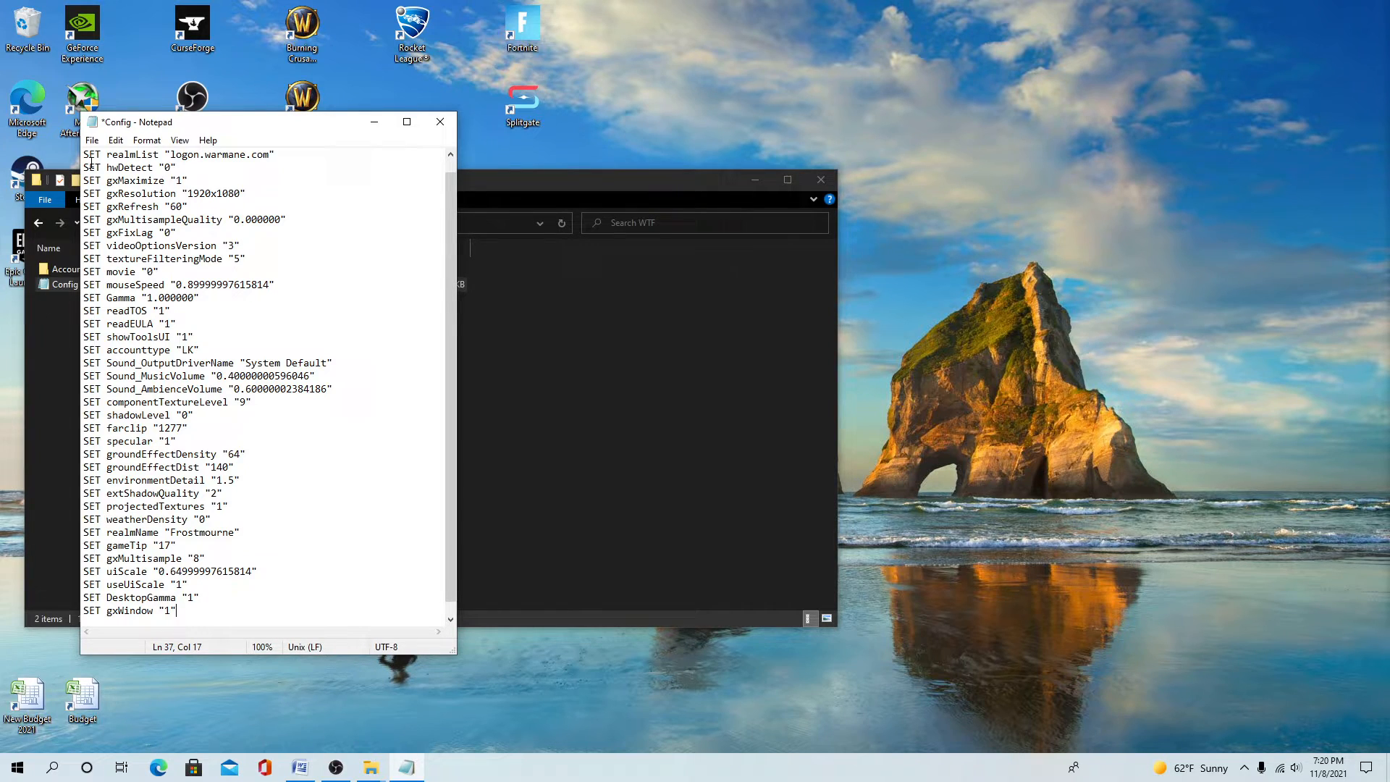
left_click(92, 140)
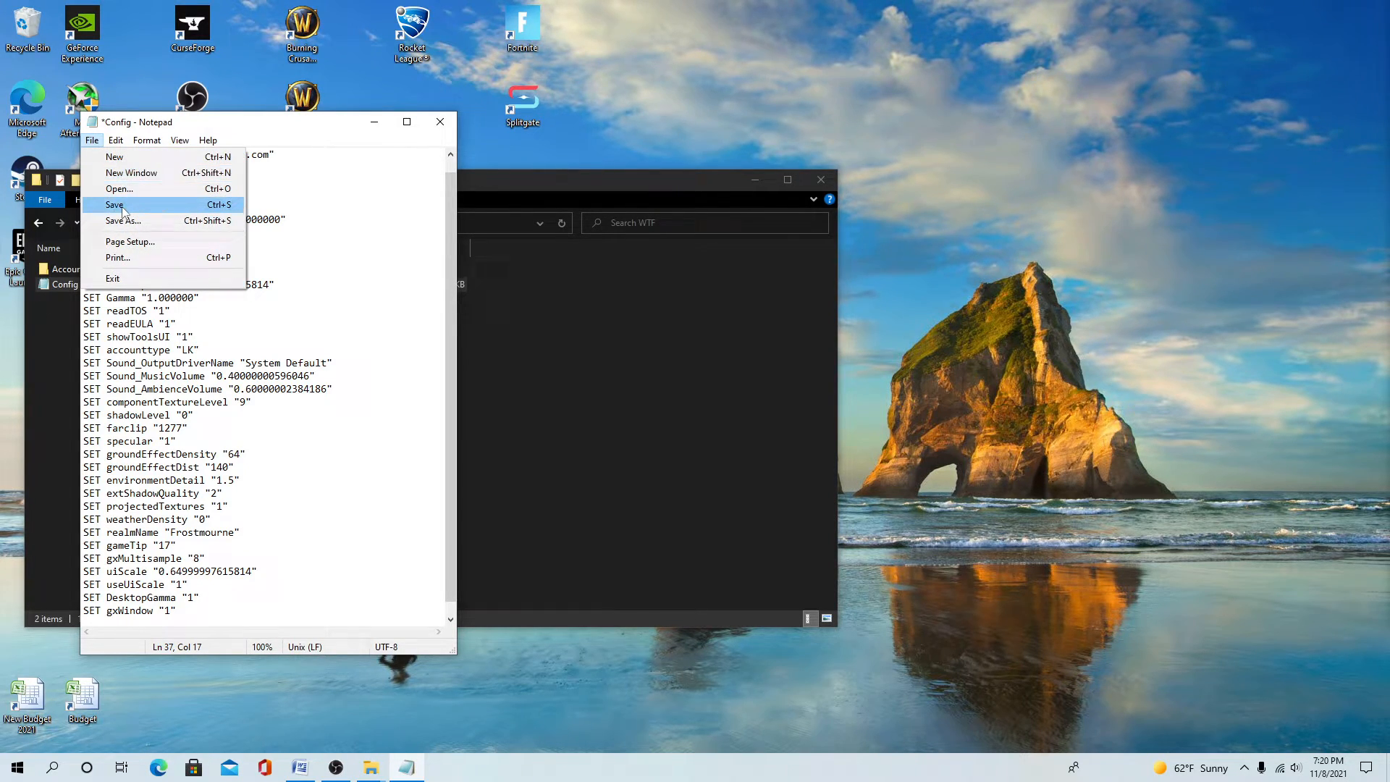
Step: Save Config.wtf, then close Notepad and the WTF folder window
left_click(115, 206)
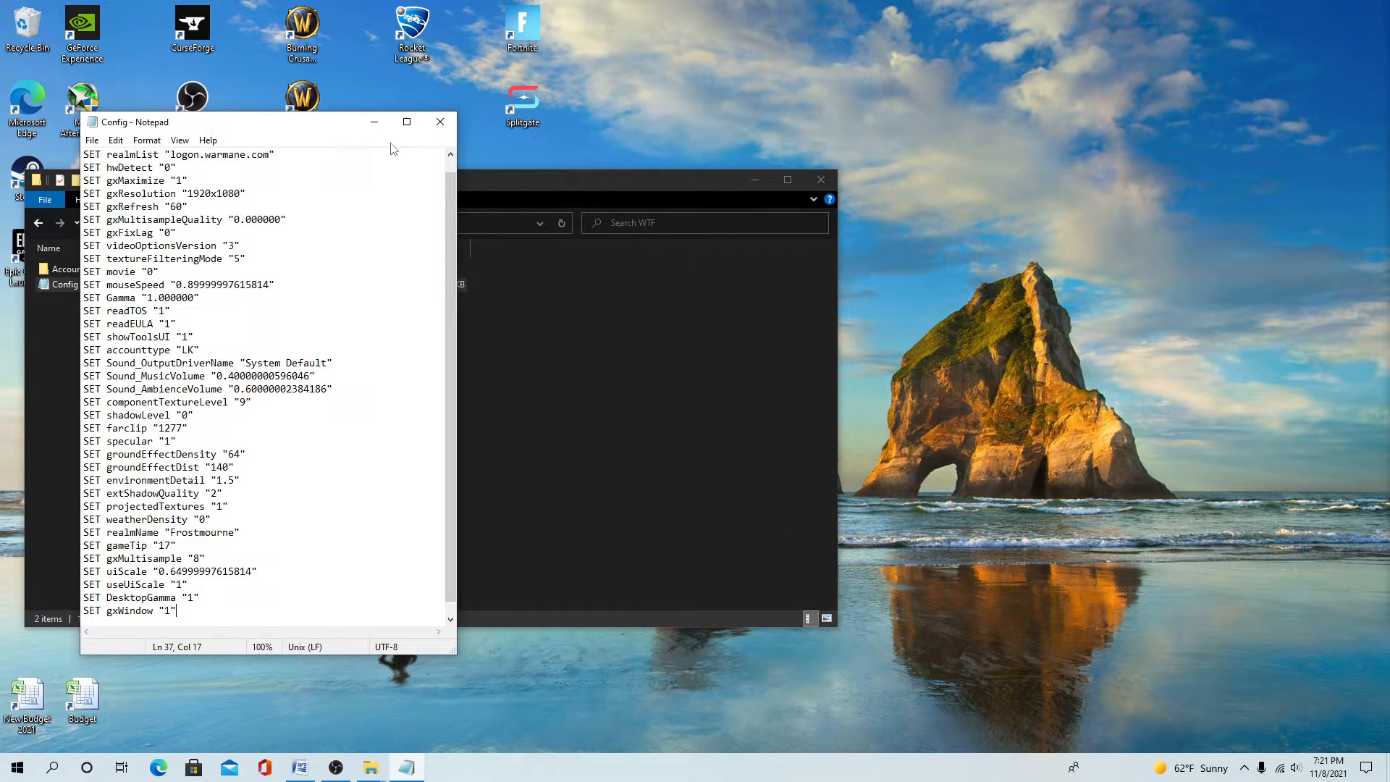
mouse_move(440, 122)
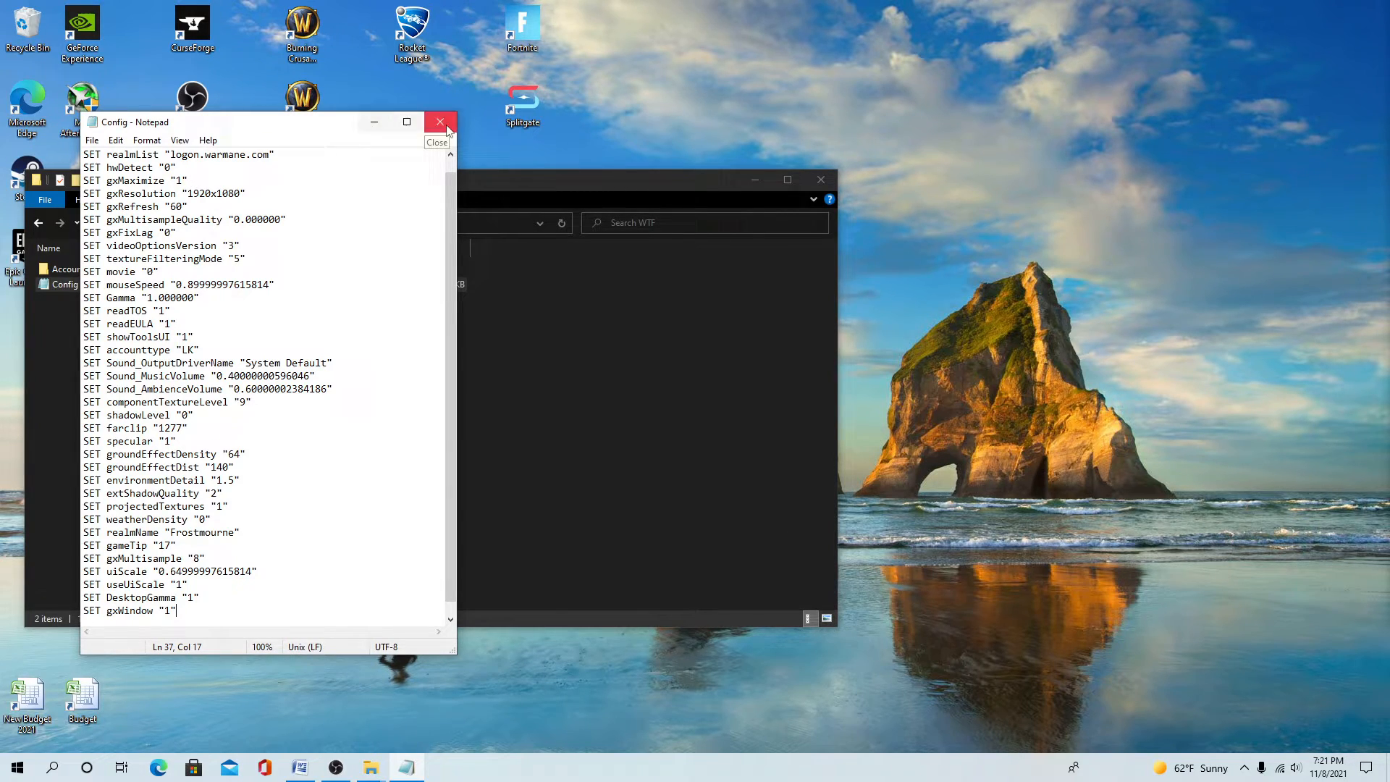
left_click(440, 122)
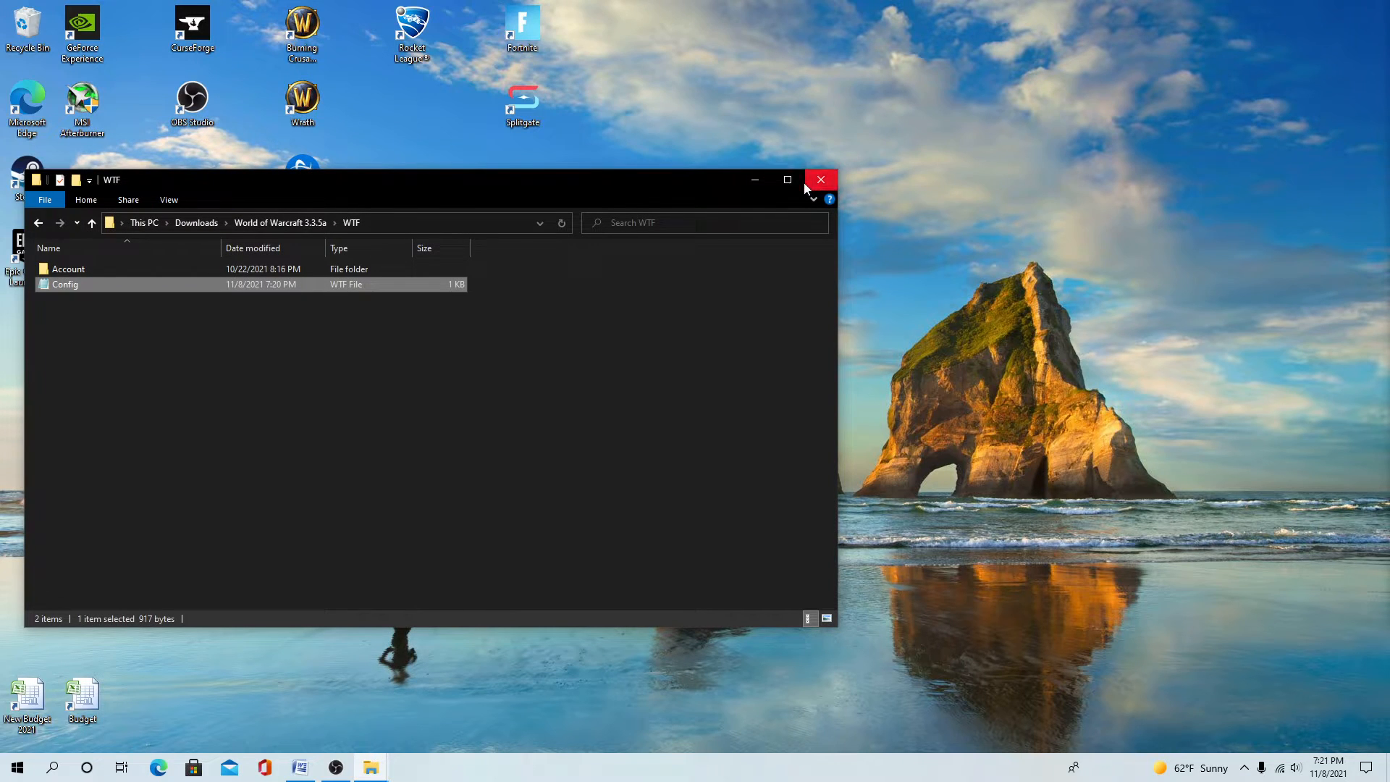
left_click(821, 179)
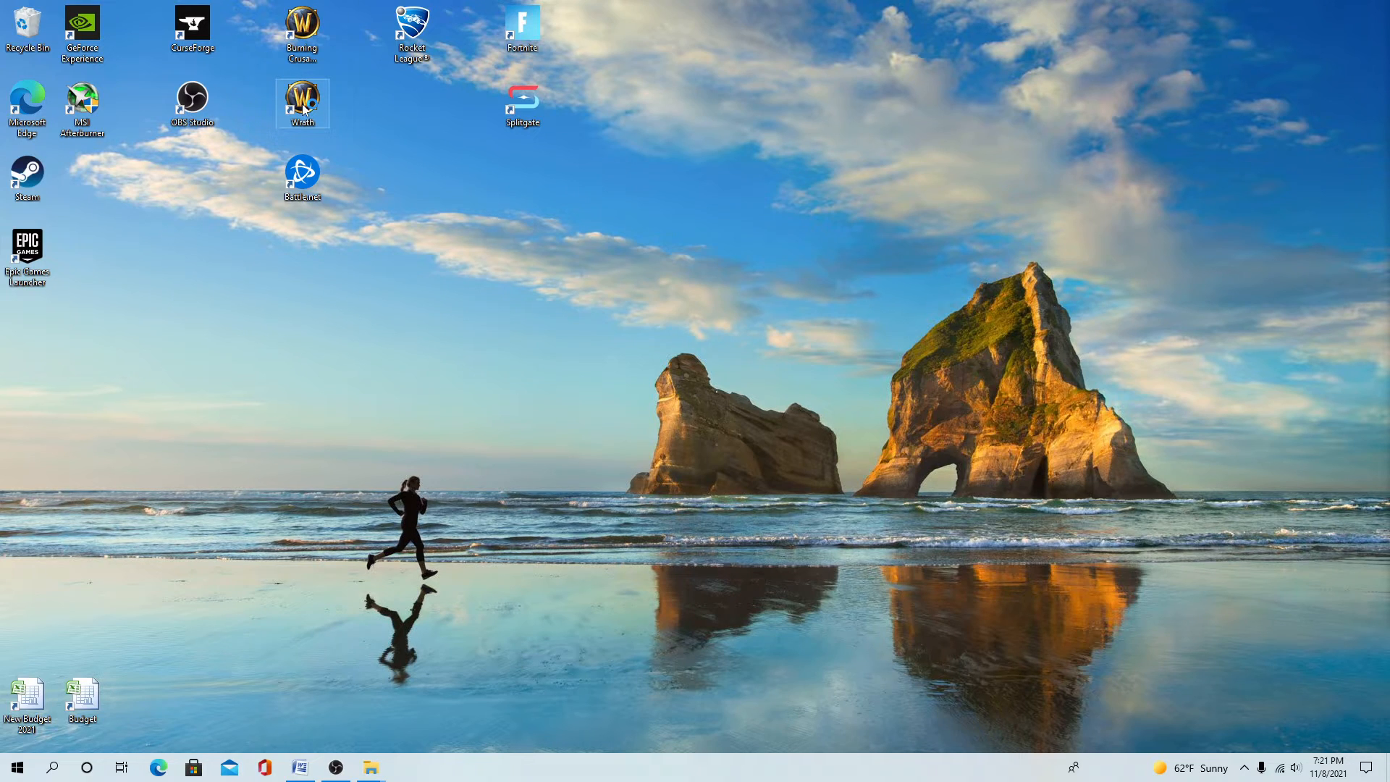
Step: Launch the game from the Wrath shortcut and focus the Battle.net Account Name field
double_click(301, 99)
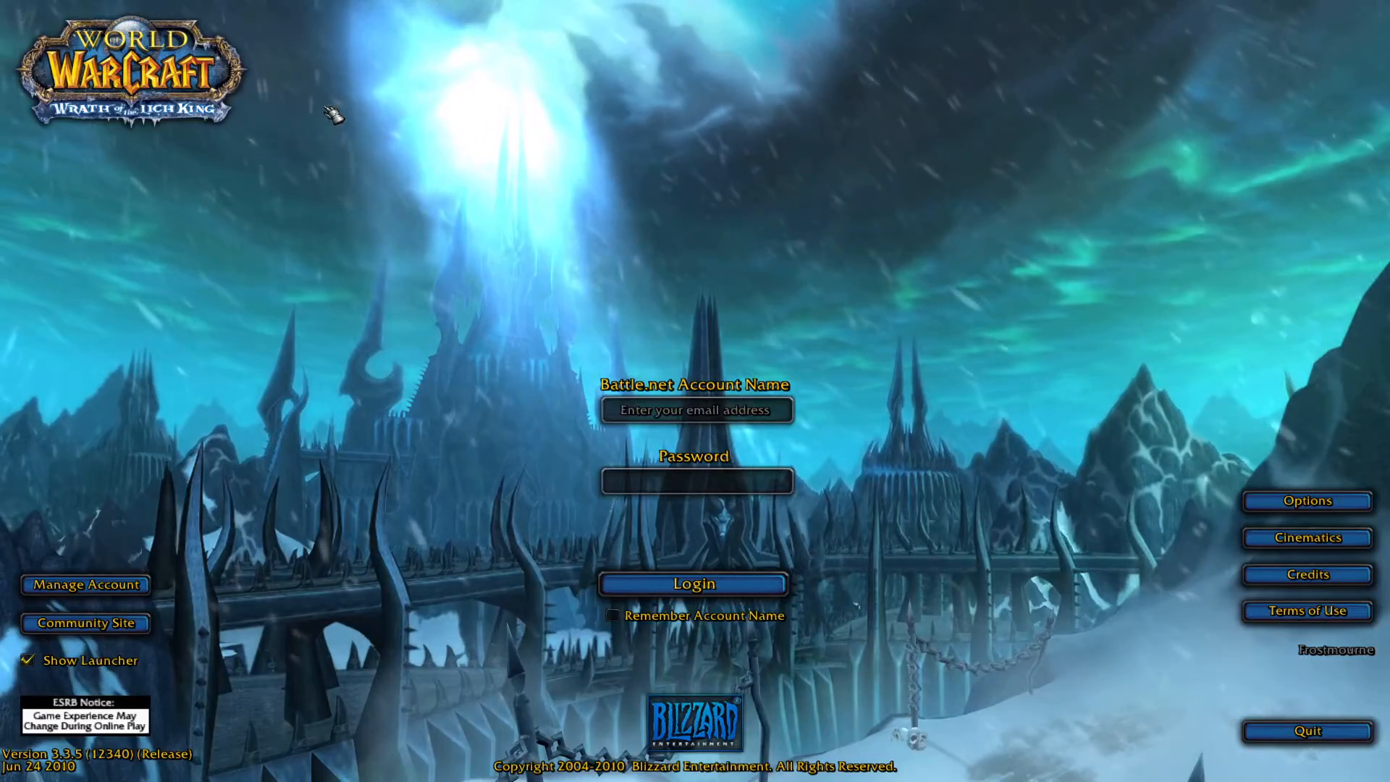
left_click(699, 410)
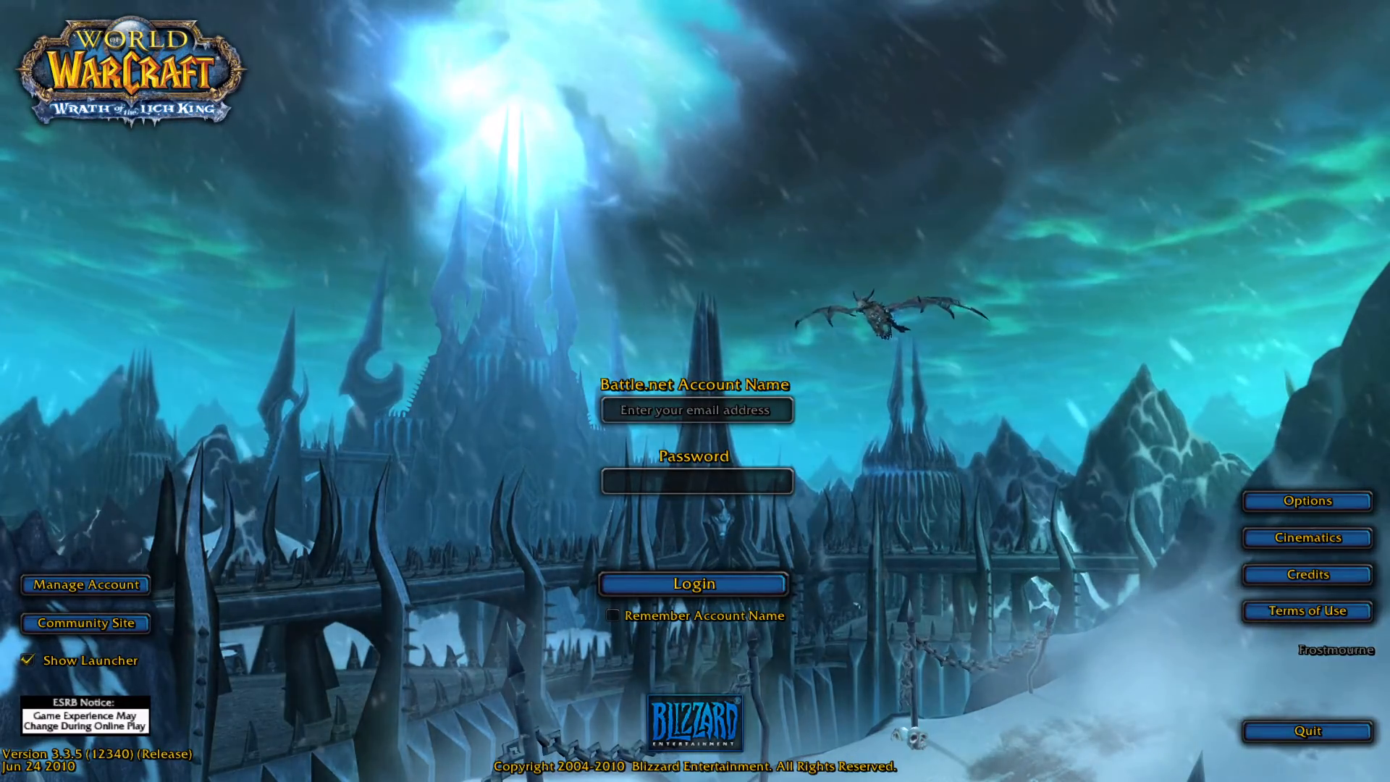
left_click(697, 410)
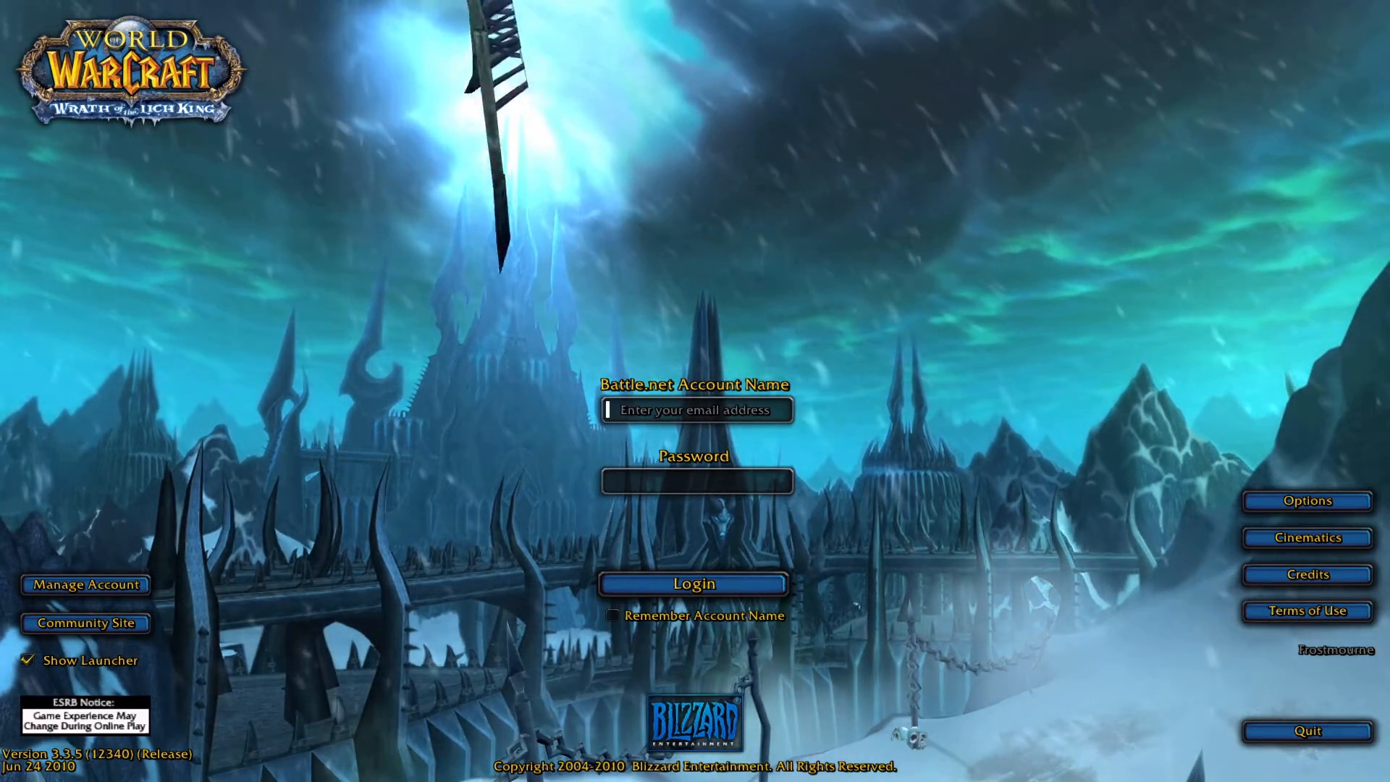